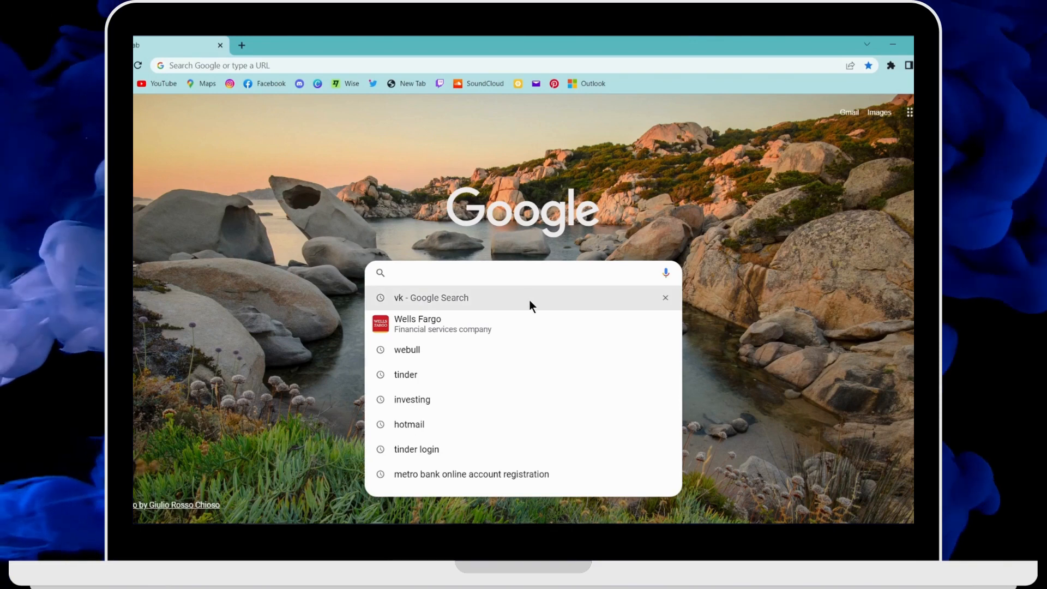
- Pick the 'vk' Google suggestion and open the 'VK | Welcome!' result
click(431, 297)
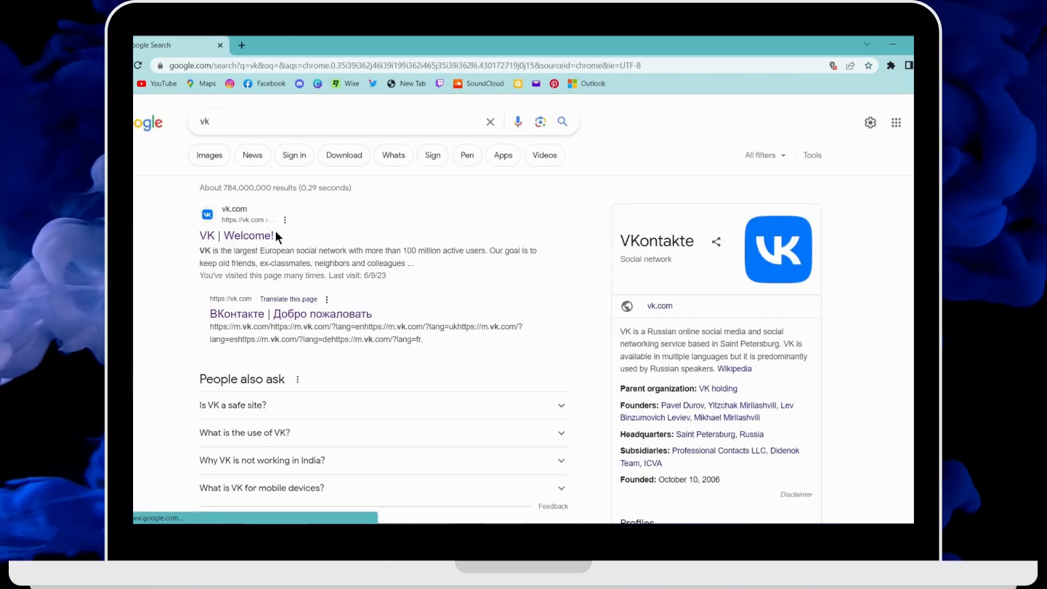
click(236, 235)
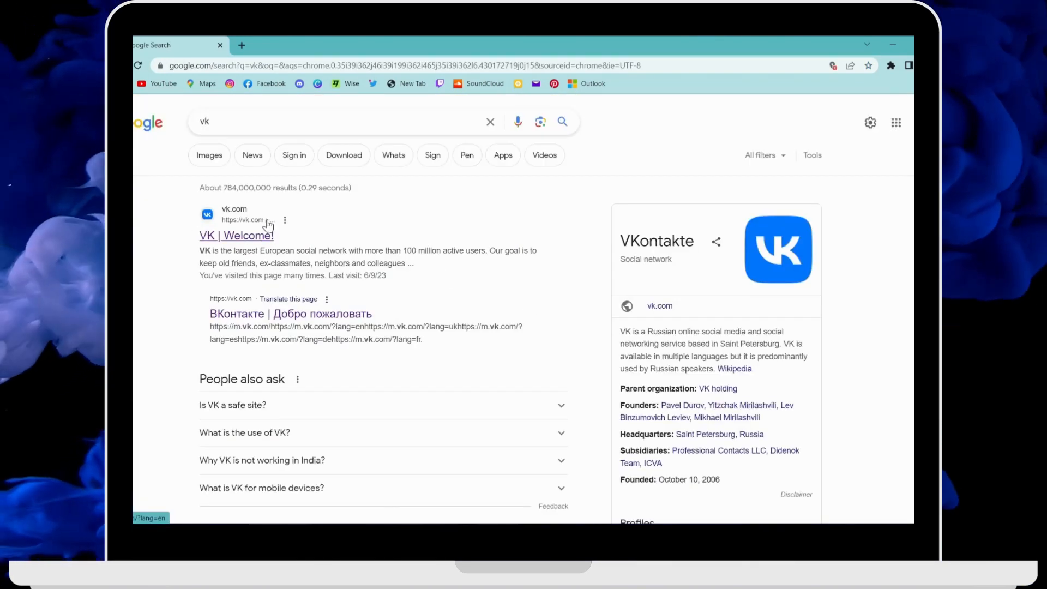
click(236, 235)
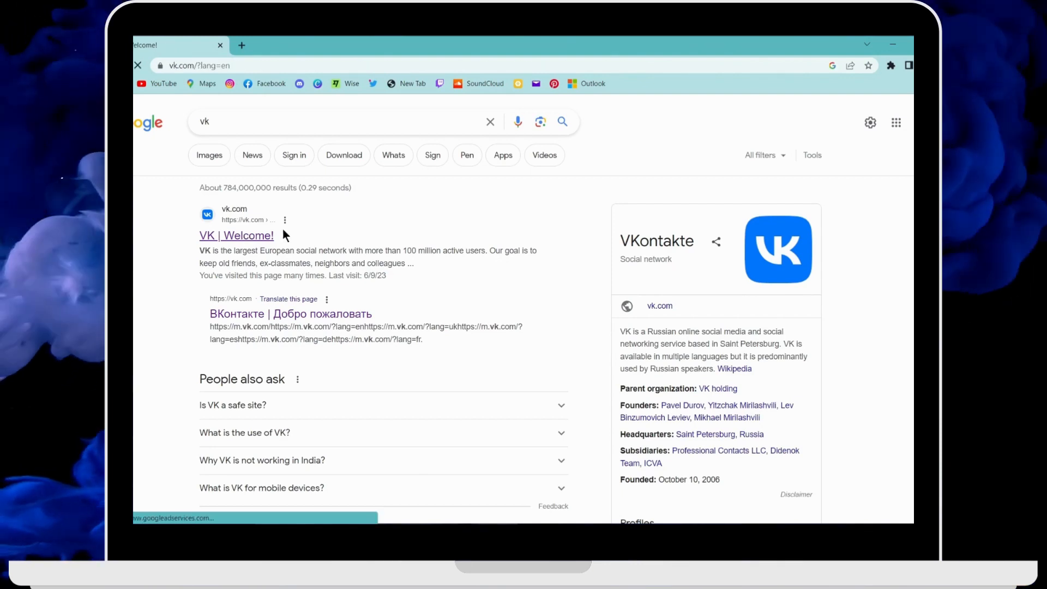
- Continue from the VK welcome page with the saved account to the VK ID password step
click(236, 235)
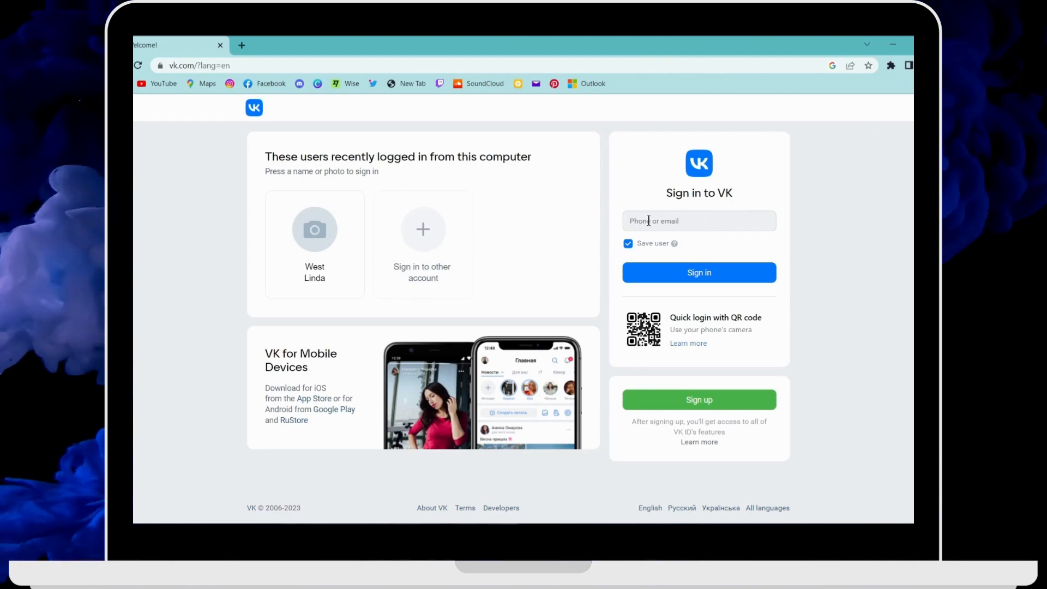
mouse_move(692, 221)
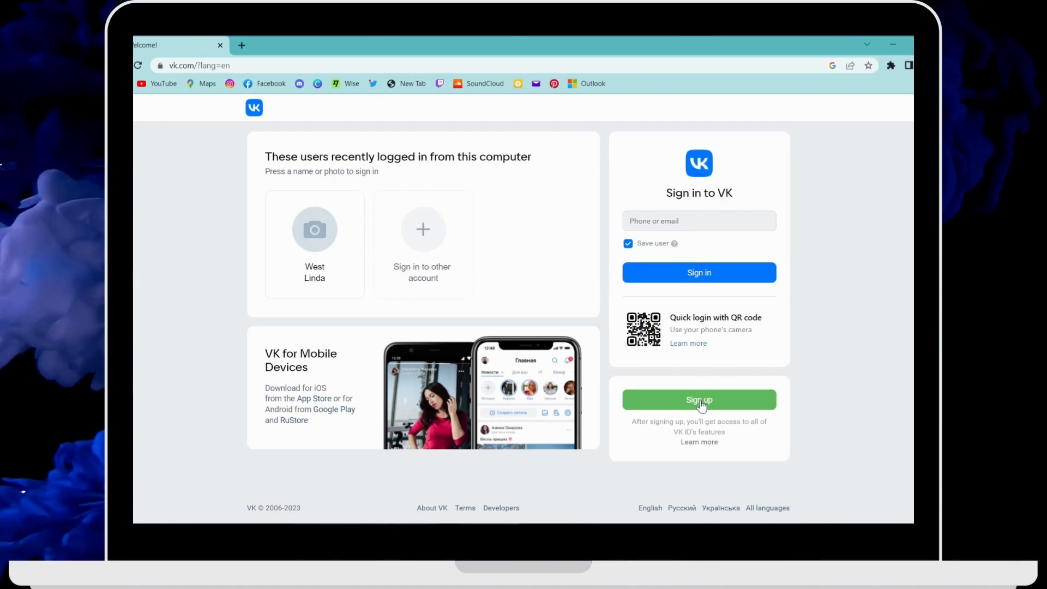
click(698, 399)
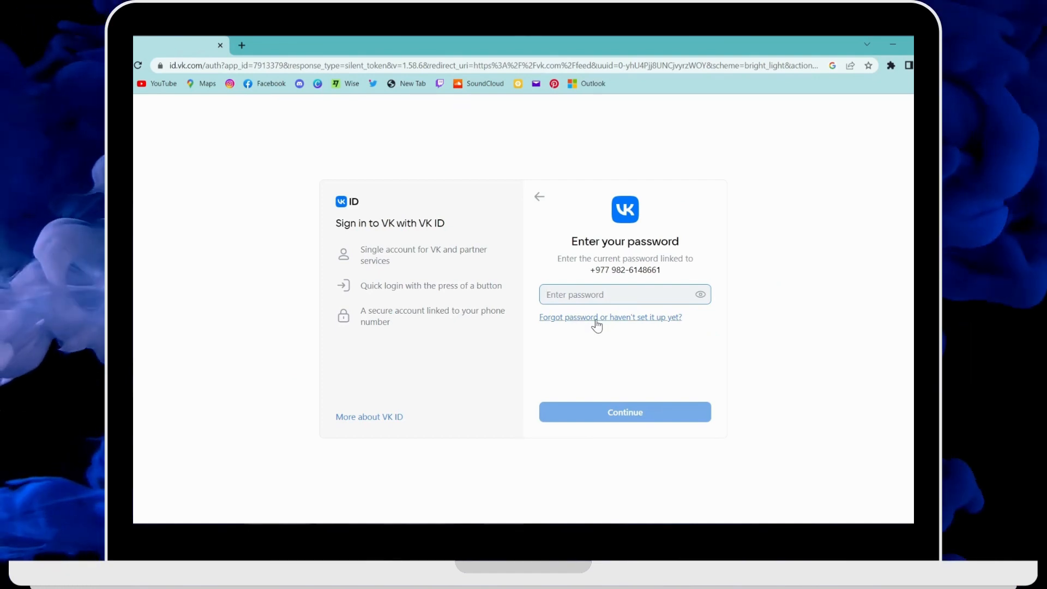
- Enter the account password in VK ID and continue to the news feed
click(621, 294)
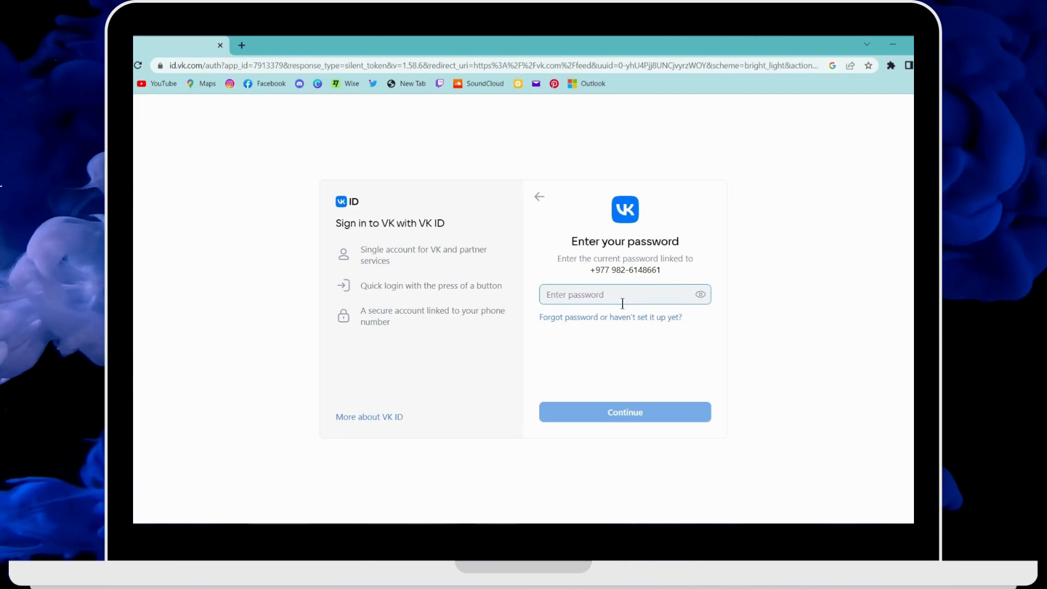
mouse_move(648, 414)
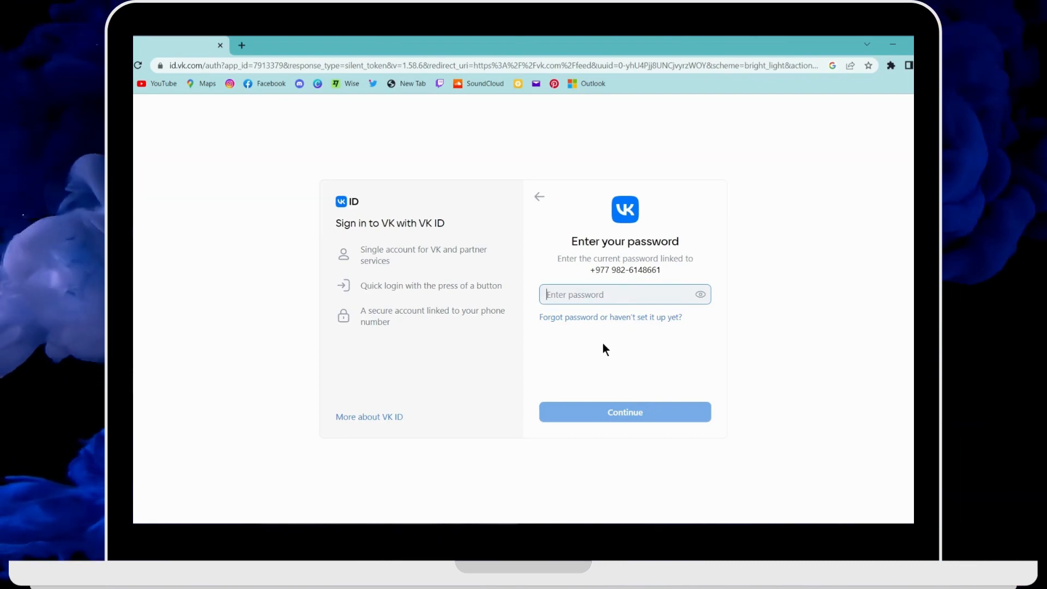
mouse_move(567, 324)
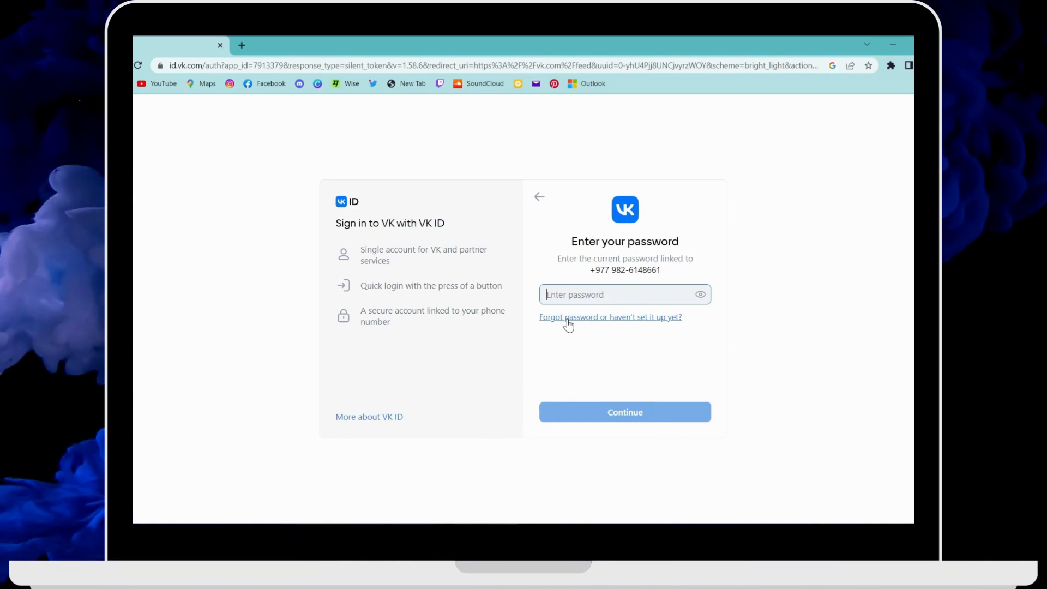
click(621, 295)
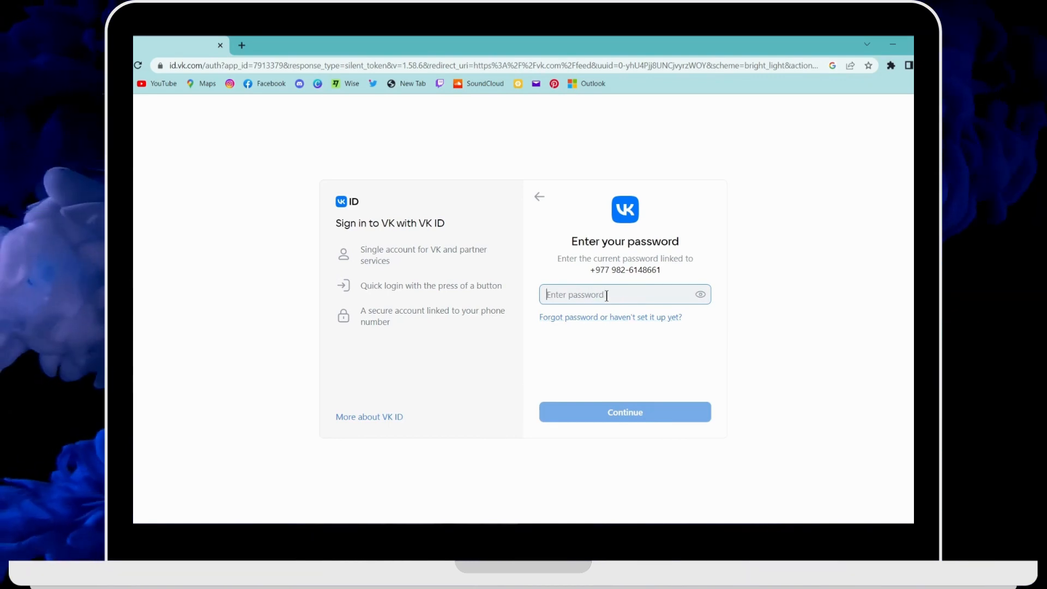
text(password)
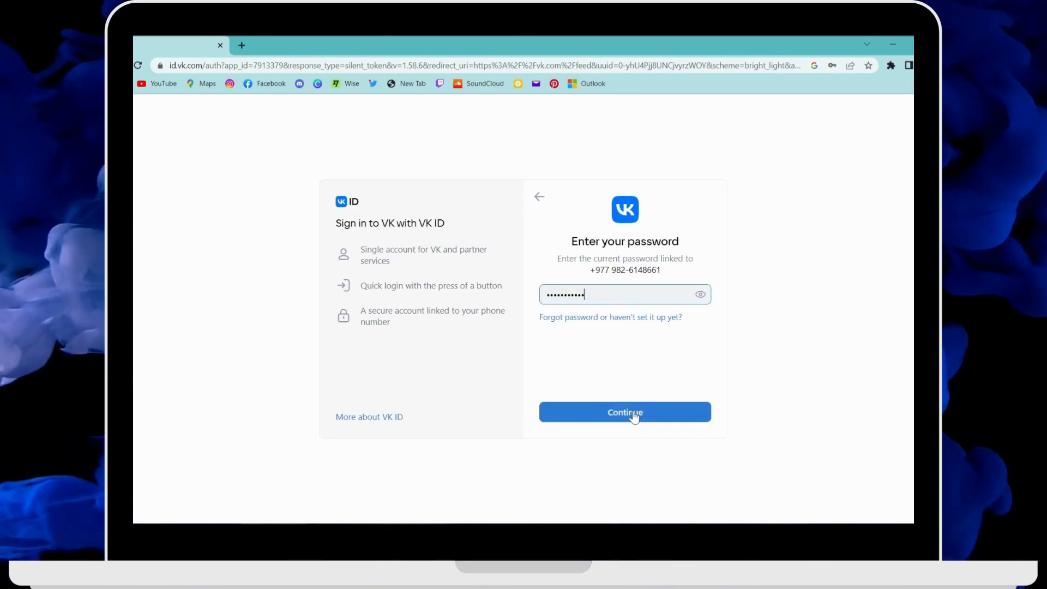
click(624, 413)
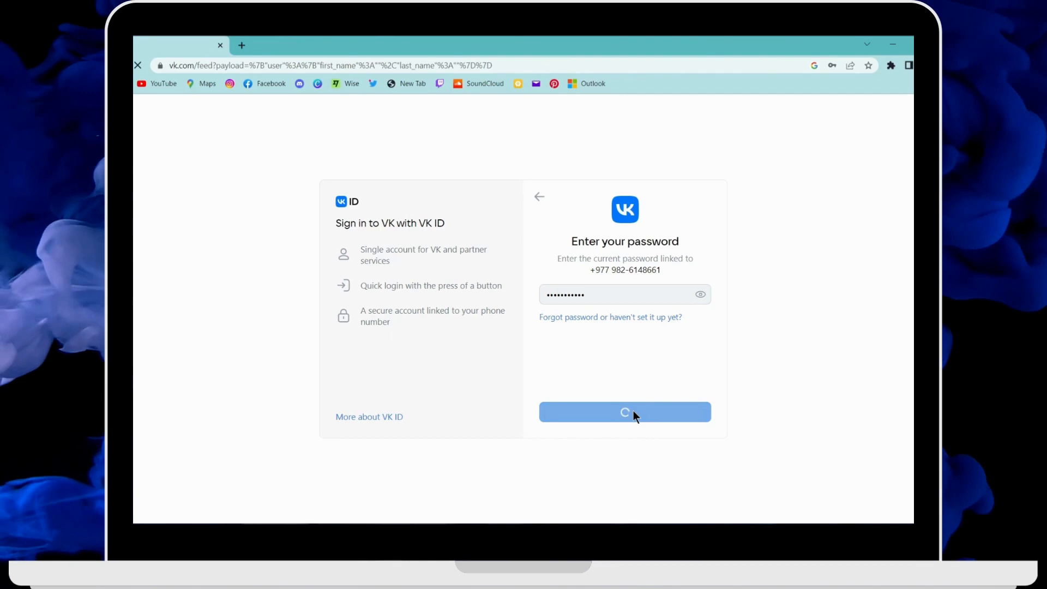
click(624, 412)
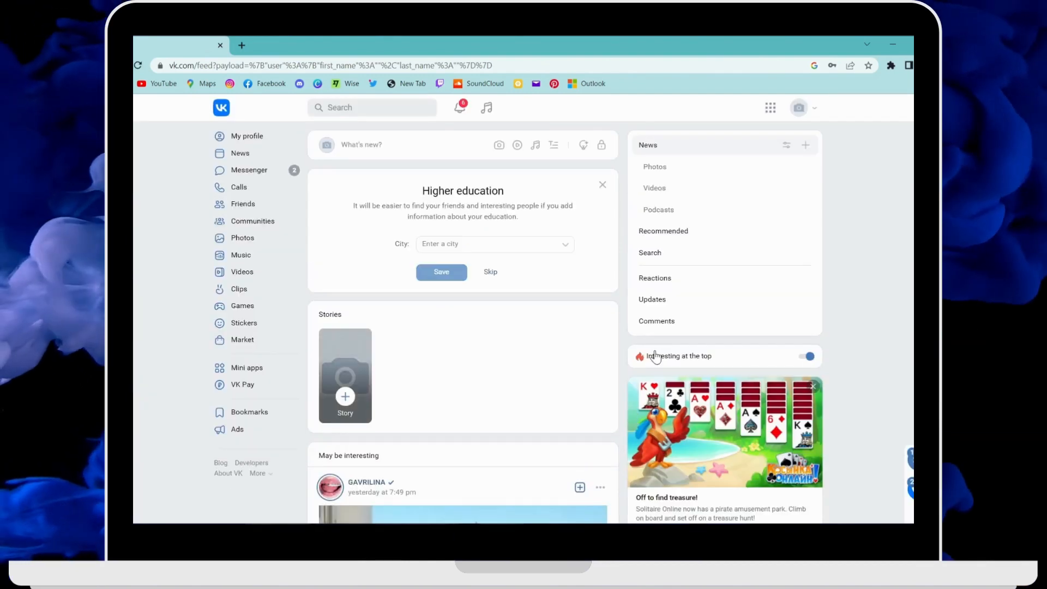